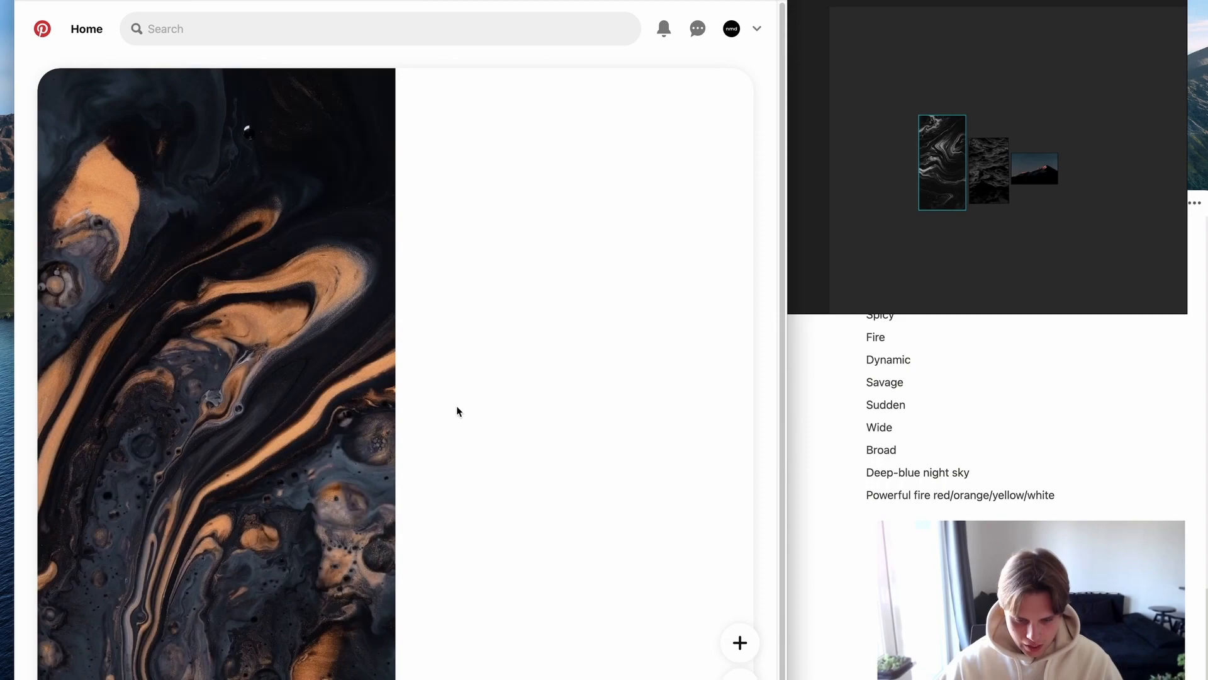
Step: Scroll the dark forest feed and search Pinterest for 'charcoal'
{"action": "scroll", "scroll_direction": "up", "scroll_amount": 3}
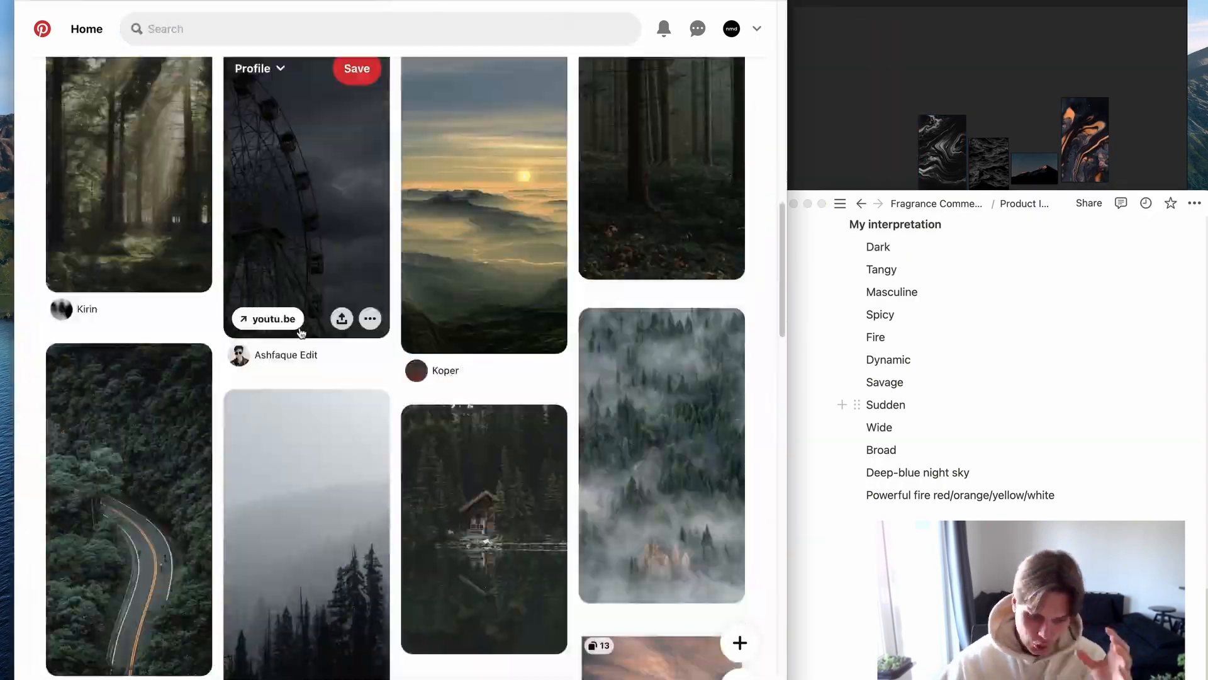
{"action": "type", "text": "charcoal"}
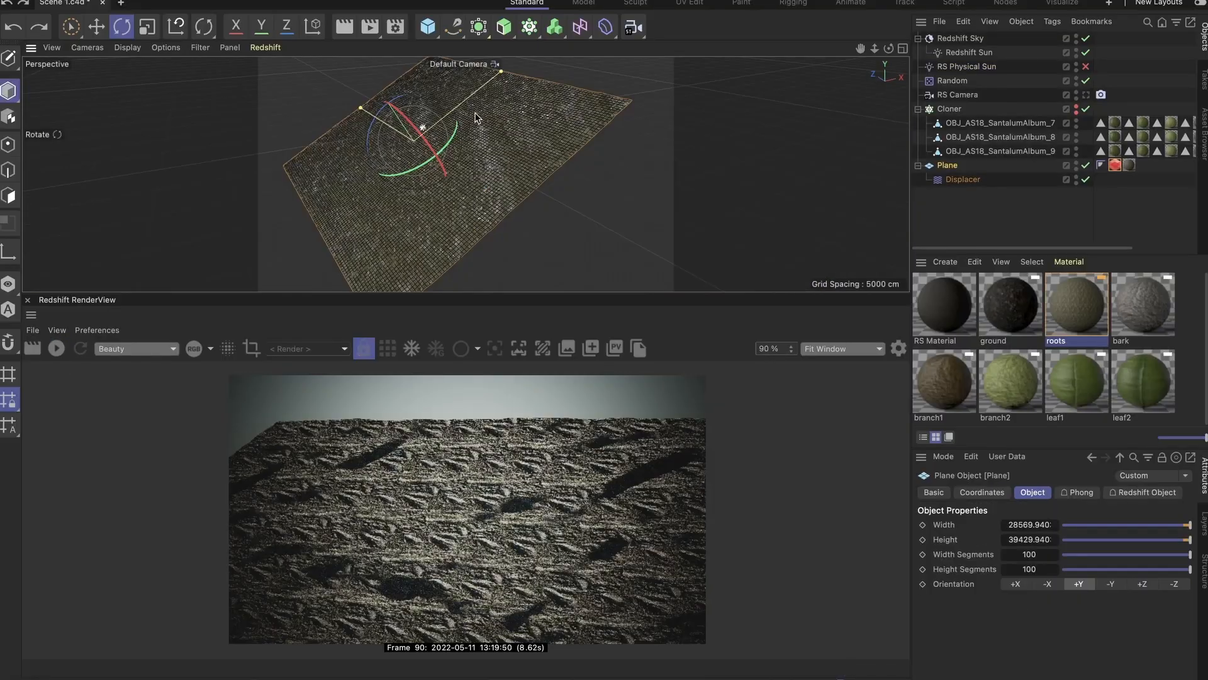
Step: Bring up the roots material in the Material Editor and its node graph
{"action": "double_click", "coordinate": [1076, 301]}
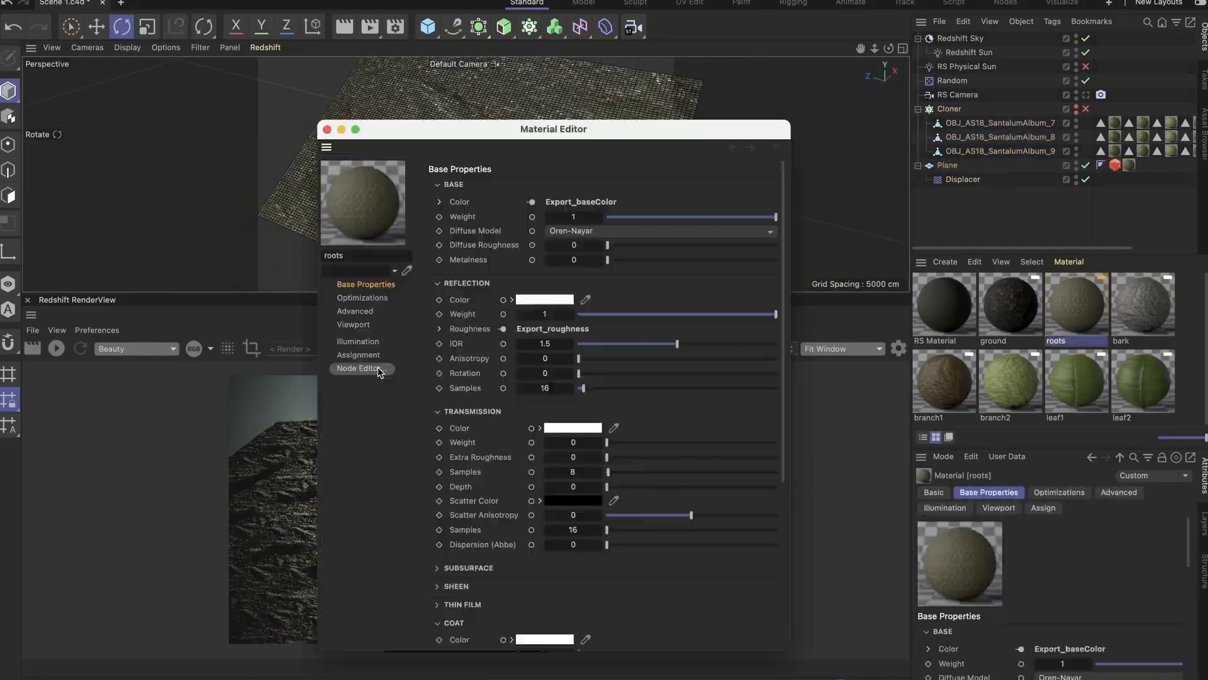
{"action": "left_click", "coordinate": [357, 368]}
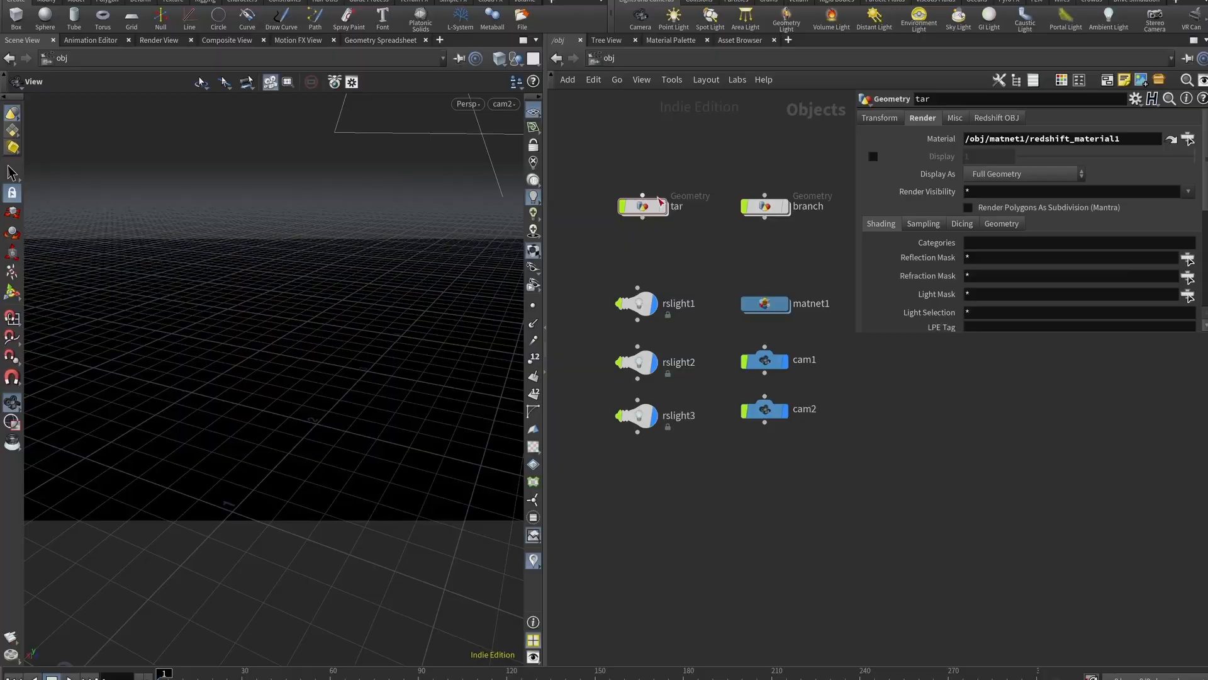
Step: Load the Desert scene rendering in Redshift and show cam1's parameters
{"action": "double_click", "coordinate": [643, 205]}
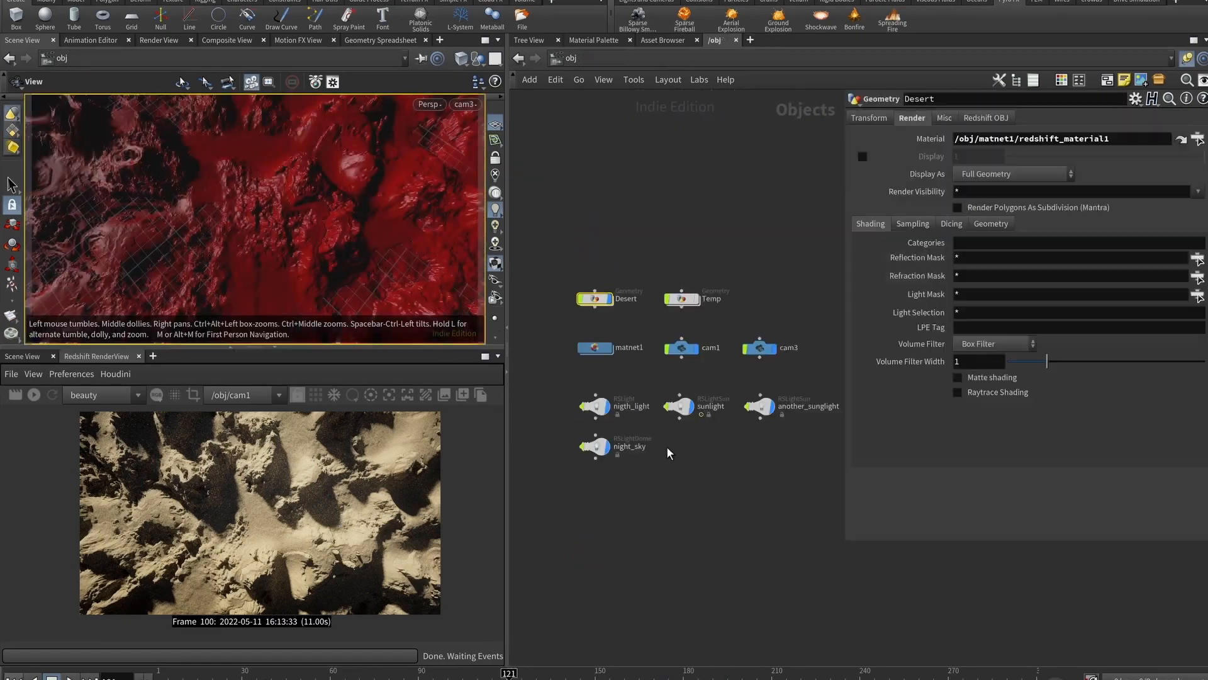
{"action": "left_click", "coordinate": [739, 268]}
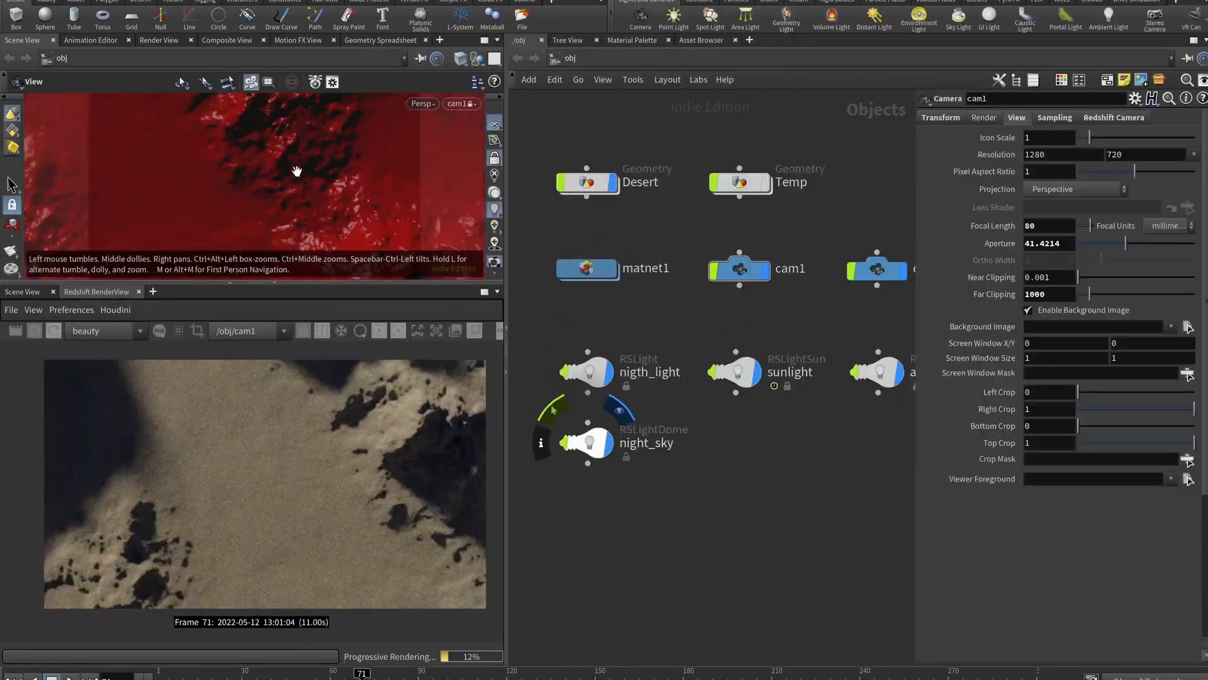